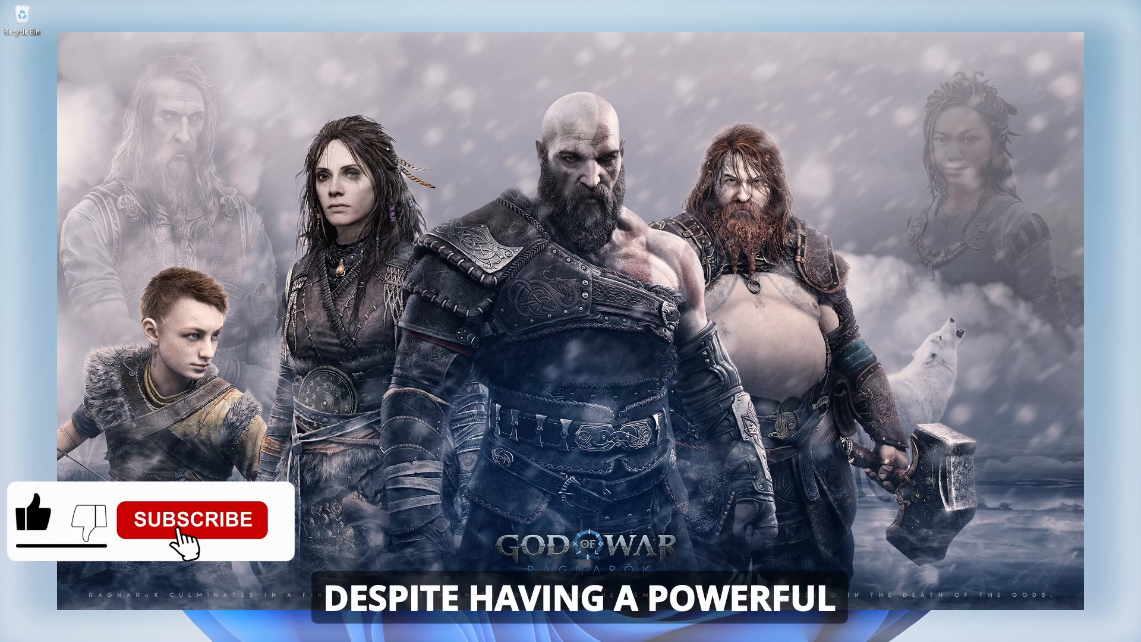
click(191, 519)
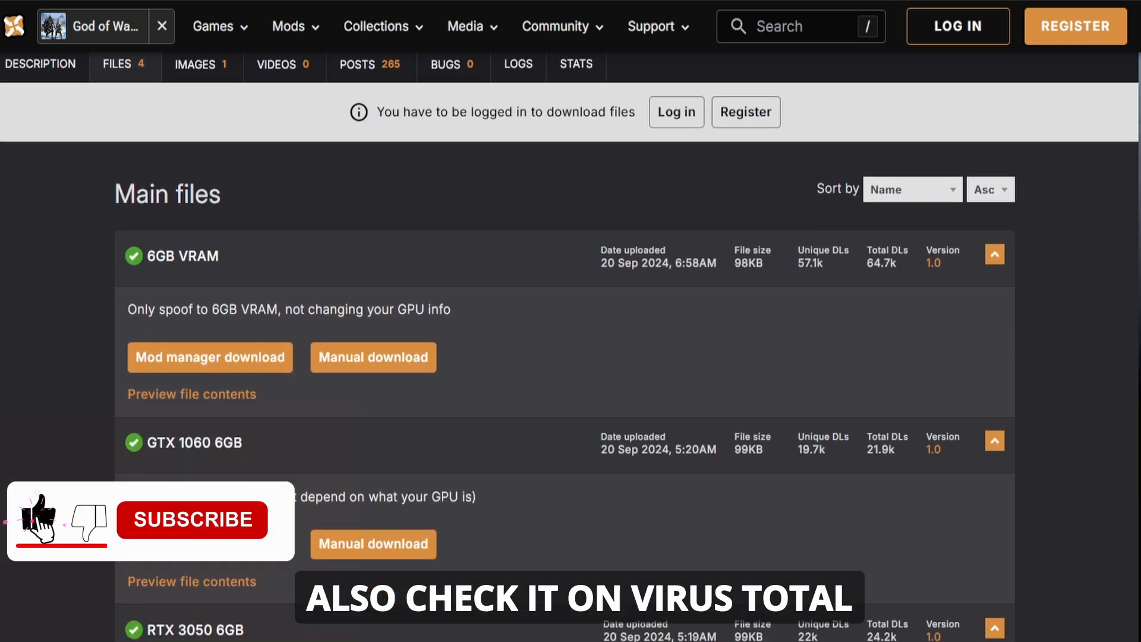
scroll(down, 3)
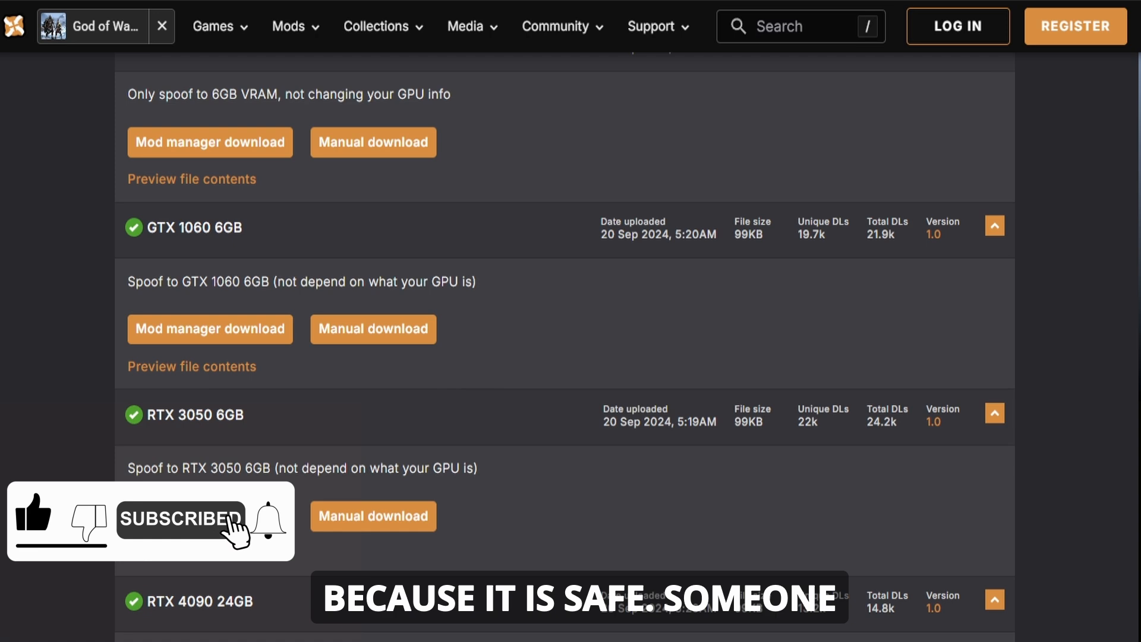
scroll(down, 3)
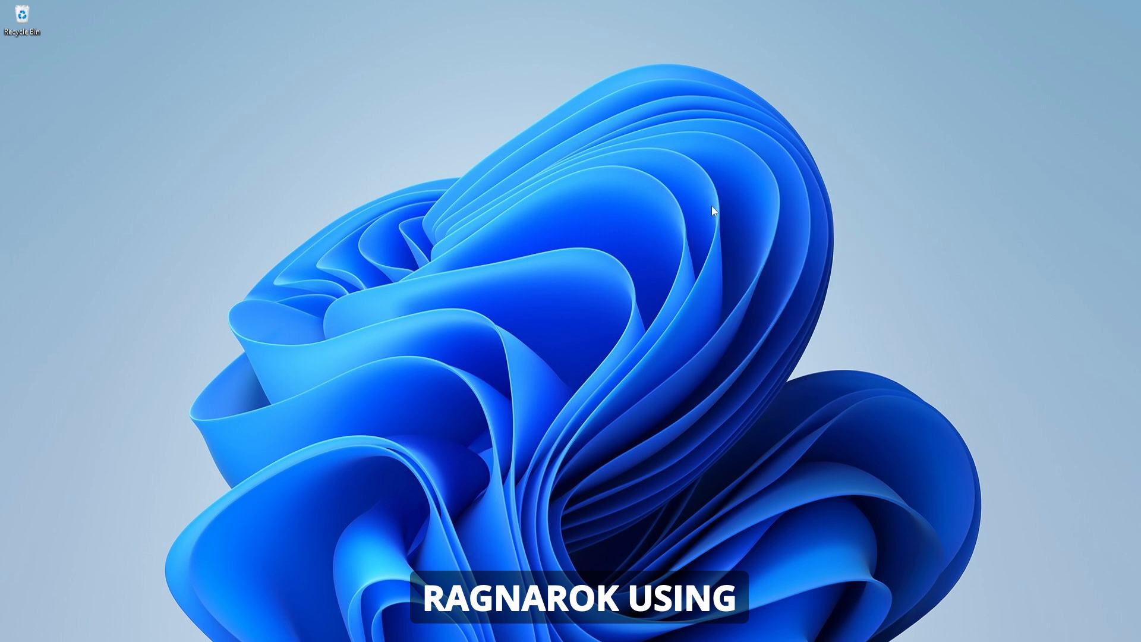
right_click(713, 211)
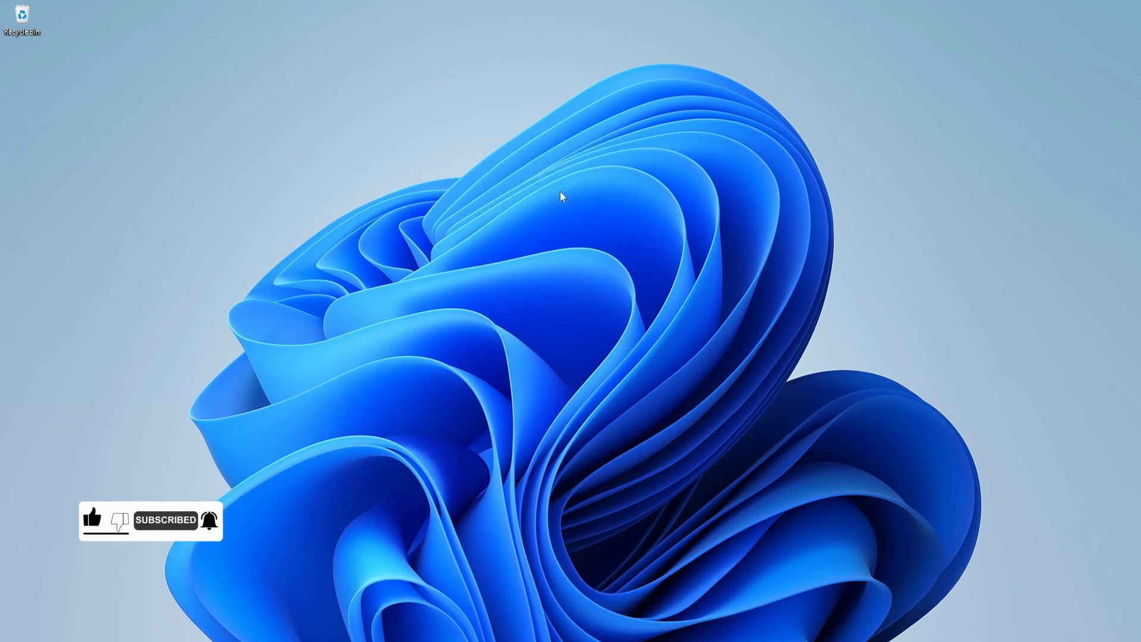
right_click(560, 197)
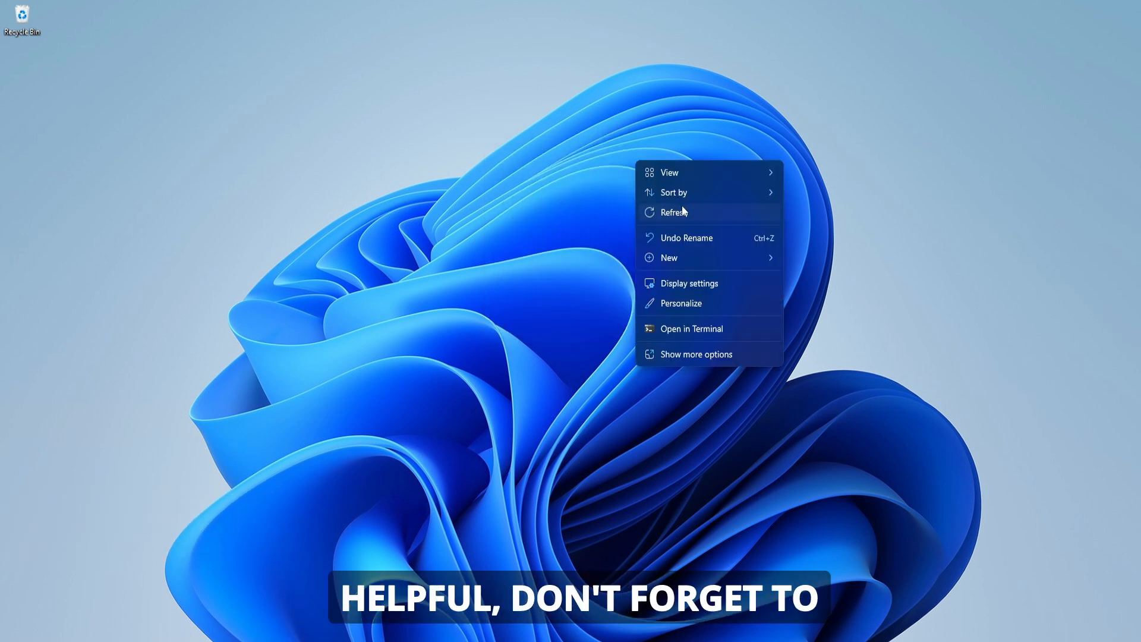
click(643, 145)
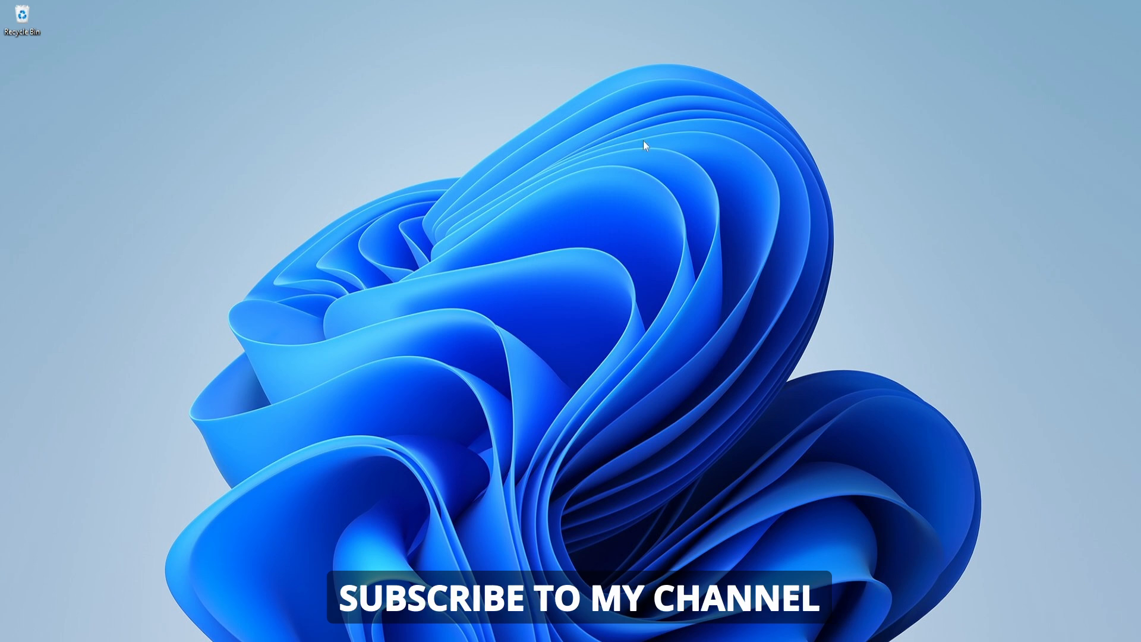